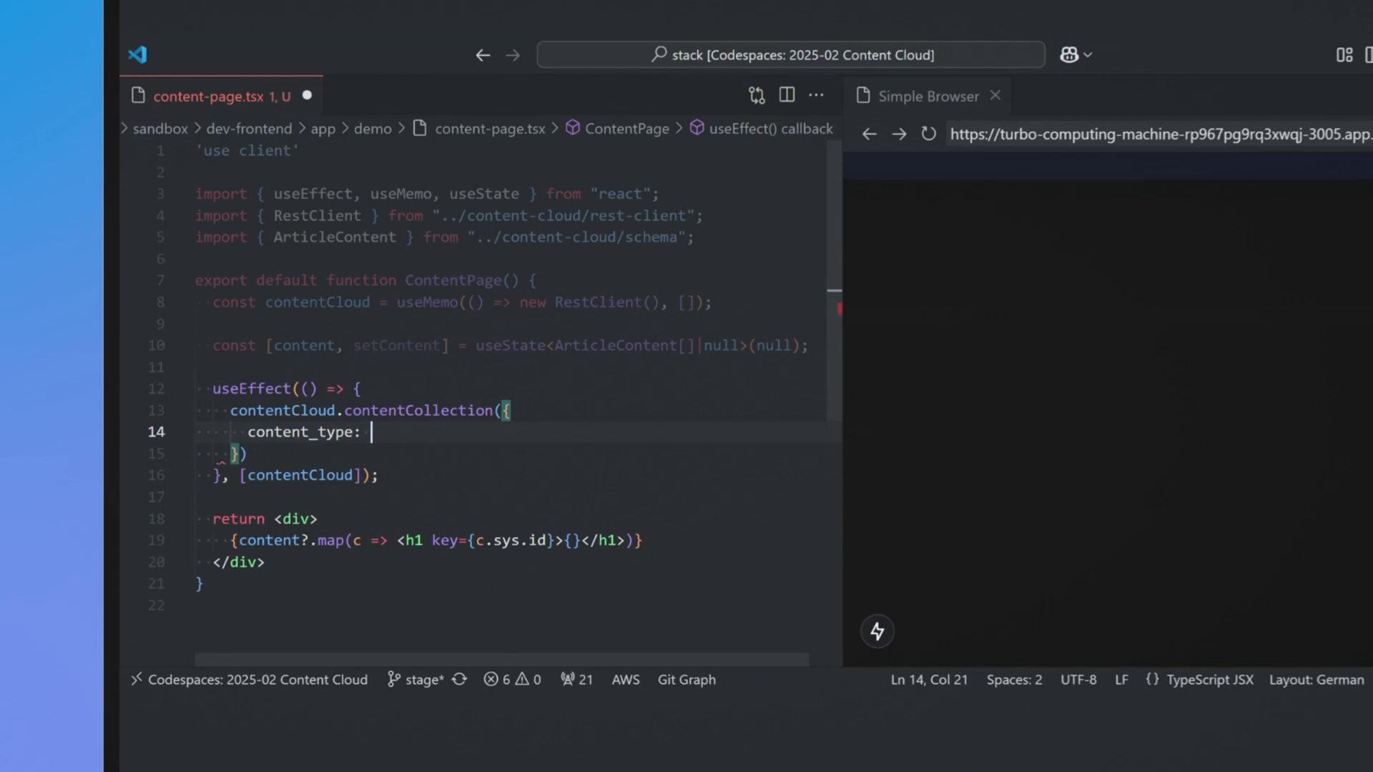
Fetch 'ArticleContent' items into state via setContent, then run 'content-cloud generate rest typescript'.
text("ArticleContent")
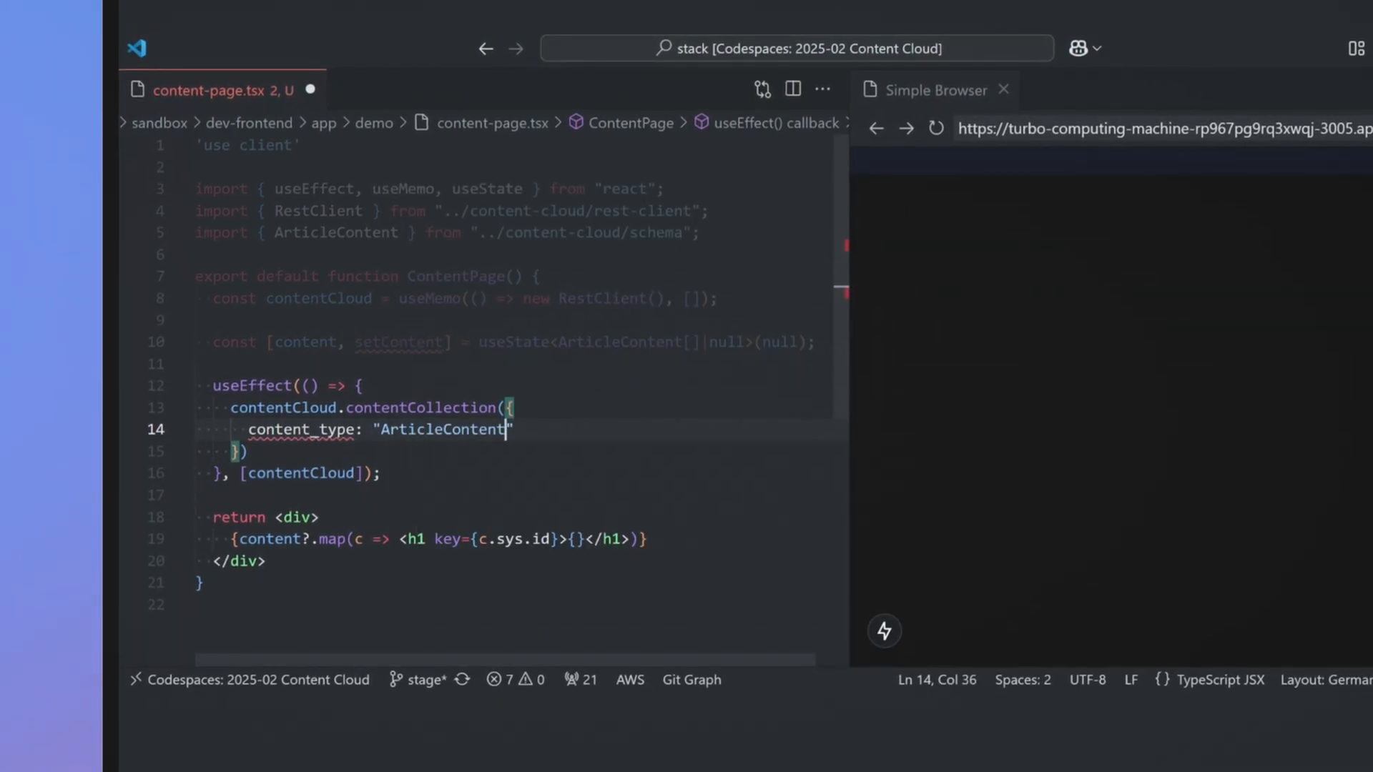
text().then(response => setContent(response.items)))
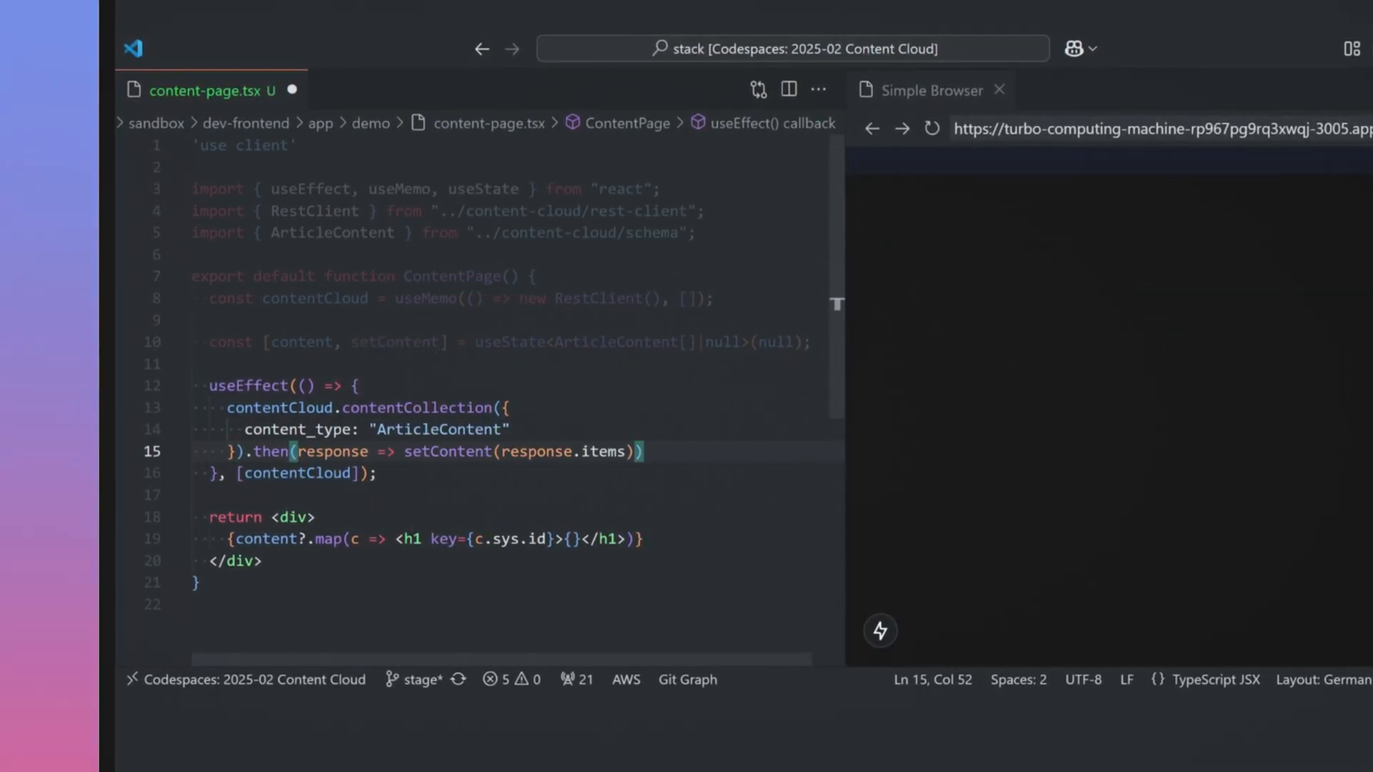
text(c.)
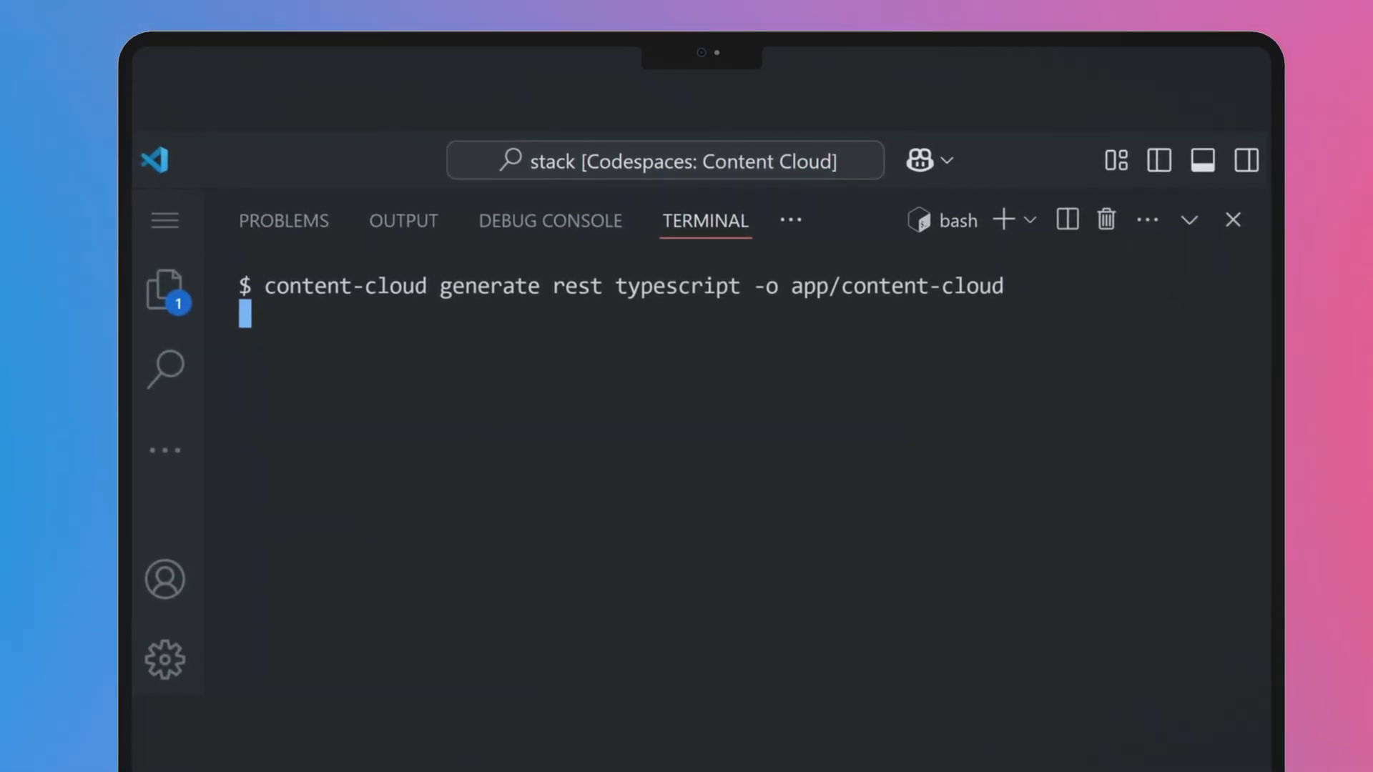
key(Return)
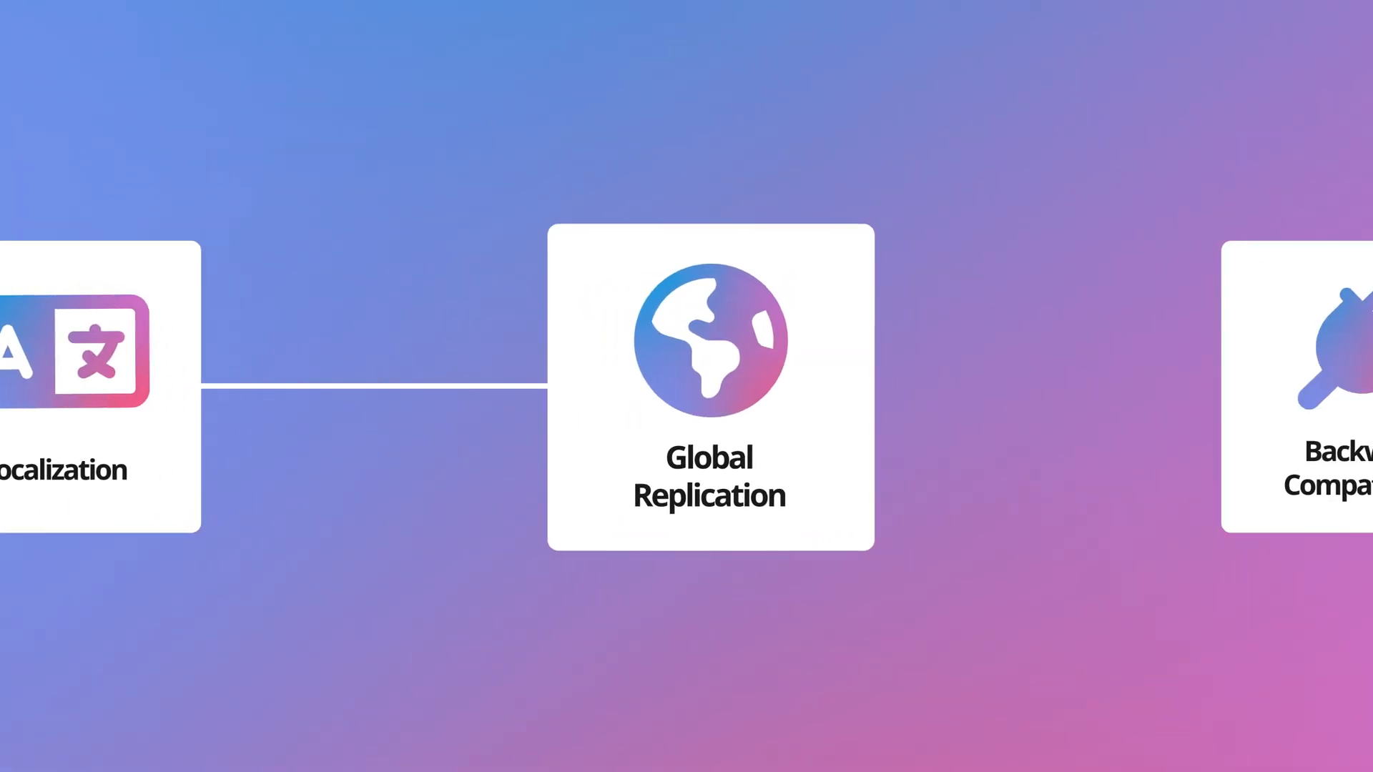
scroll(left, 3)
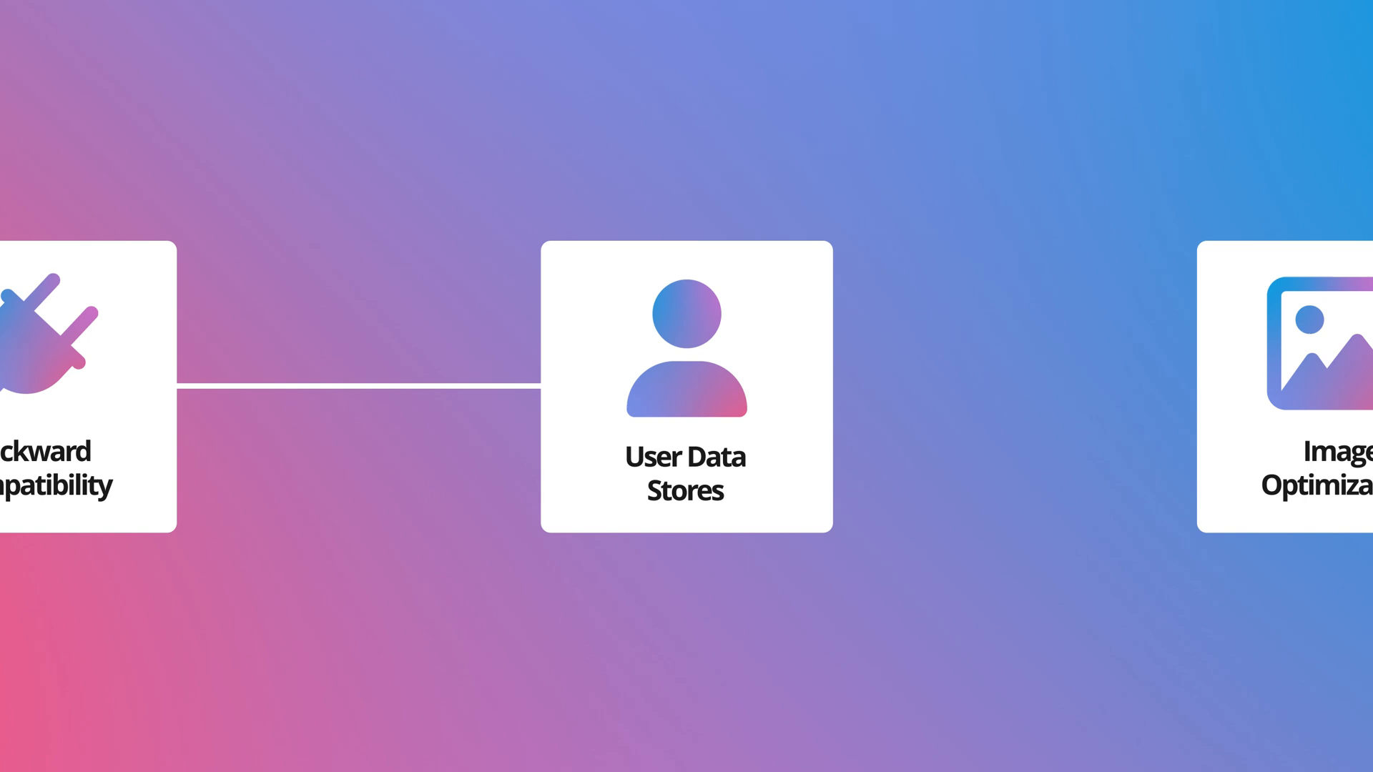
scroll(right, 3)
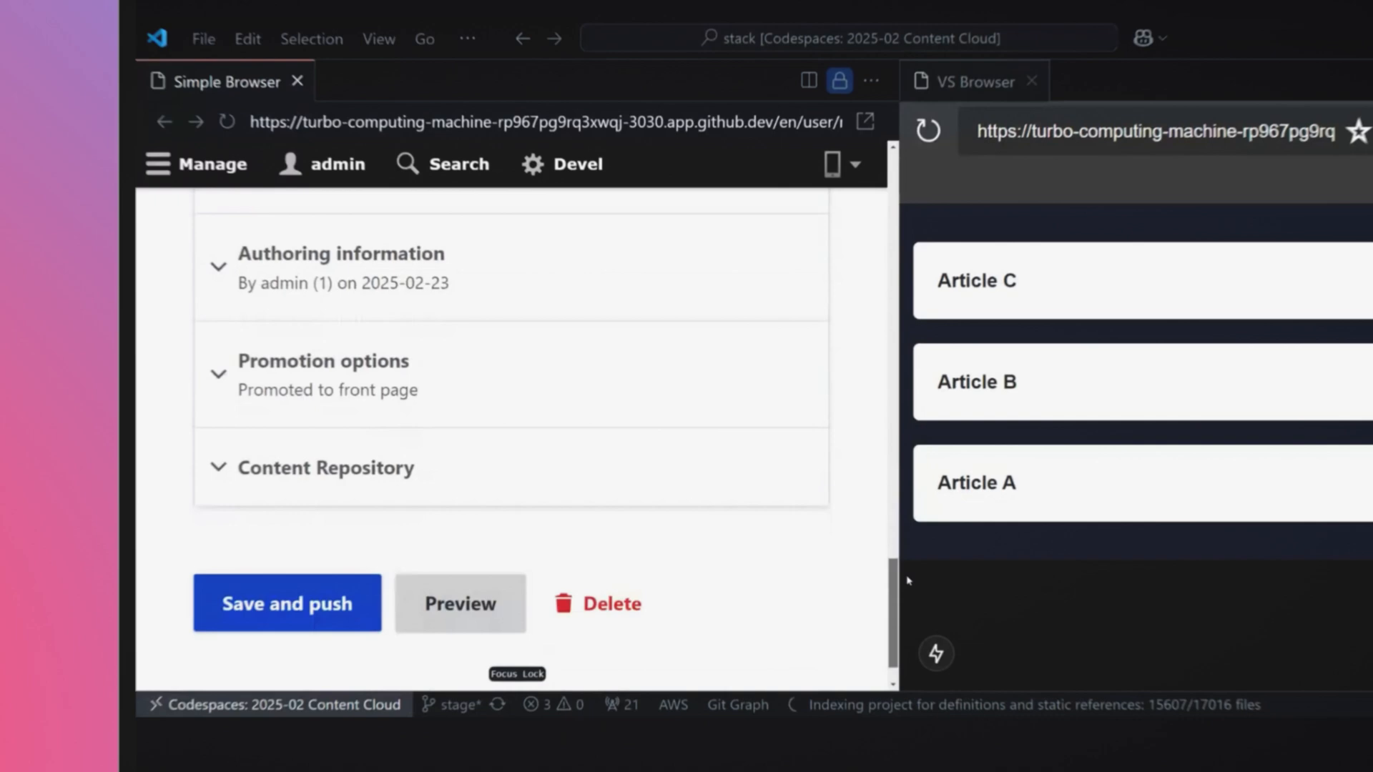
Show the Drupal article edit form beside VS Browser's rendered list of Articles C, B and A.
click(285, 603)
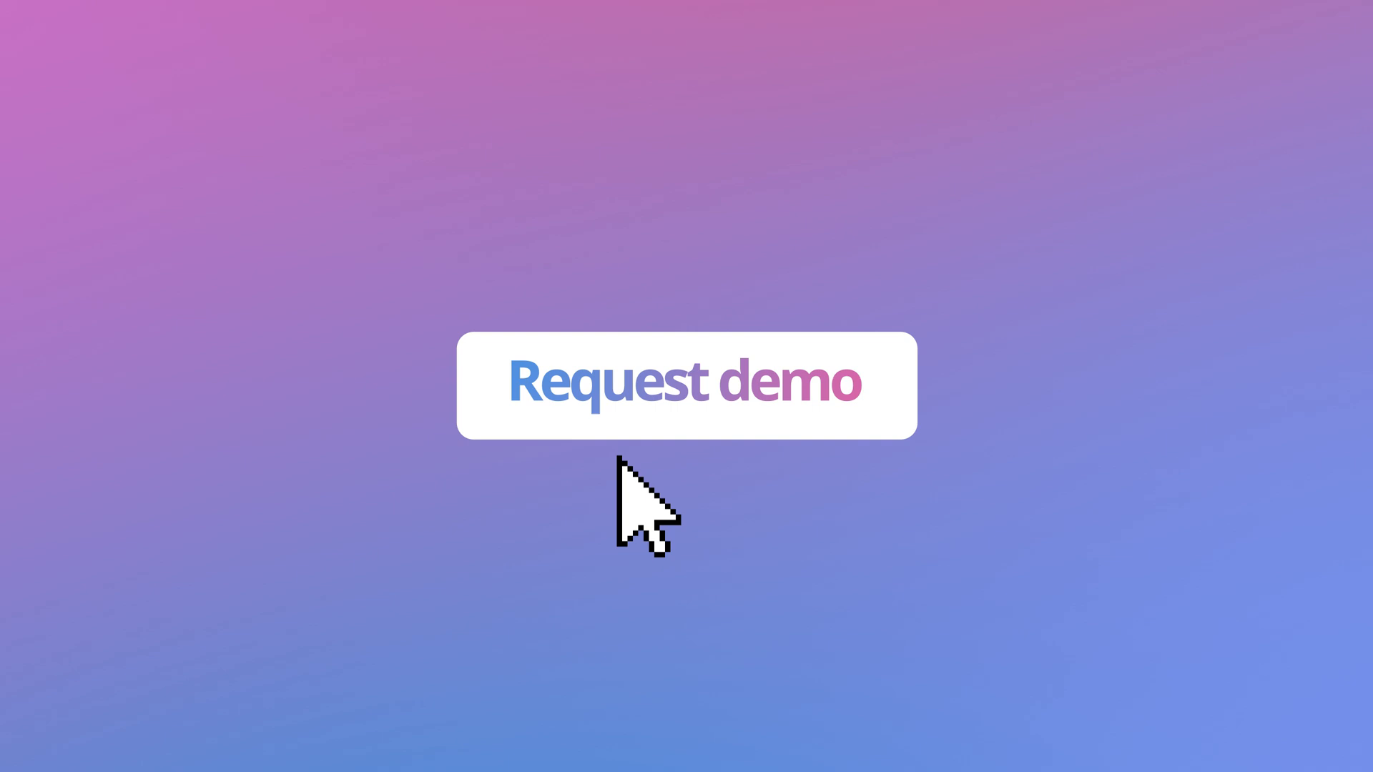
mouse_move(941, 507)
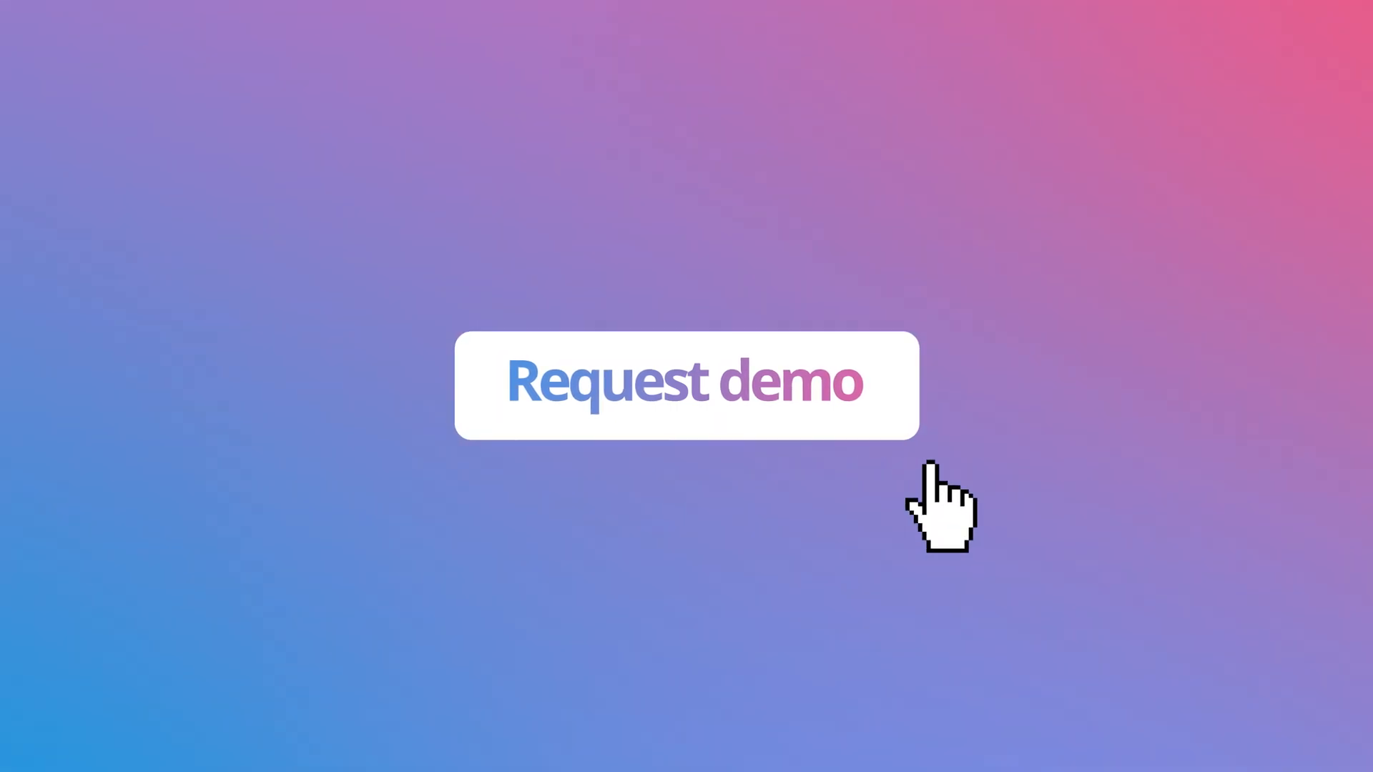